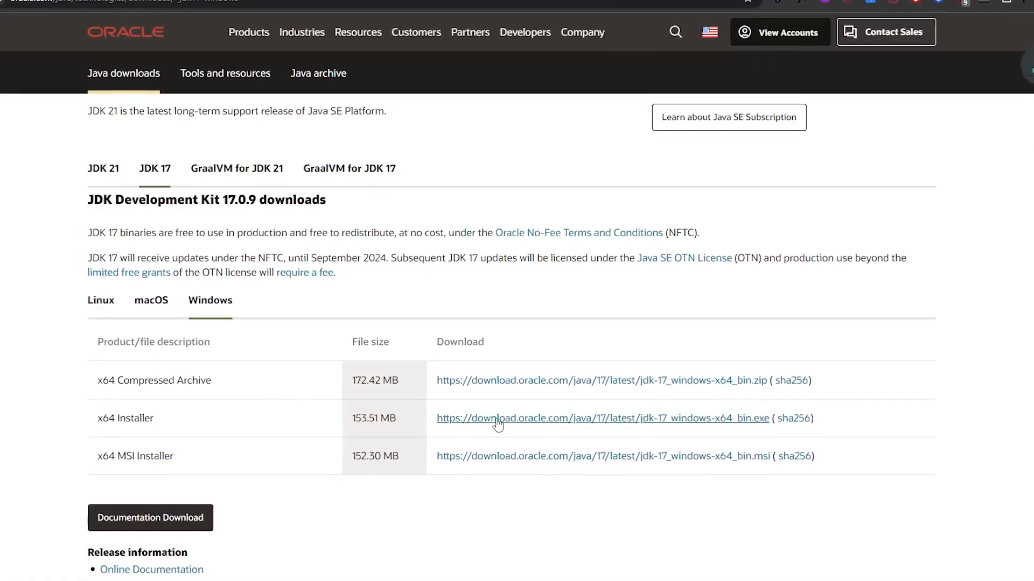
Preview the workflow: download and launch the JDK 17 installer, then open the OptiFine file's program chooser.
left_click(602, 417)
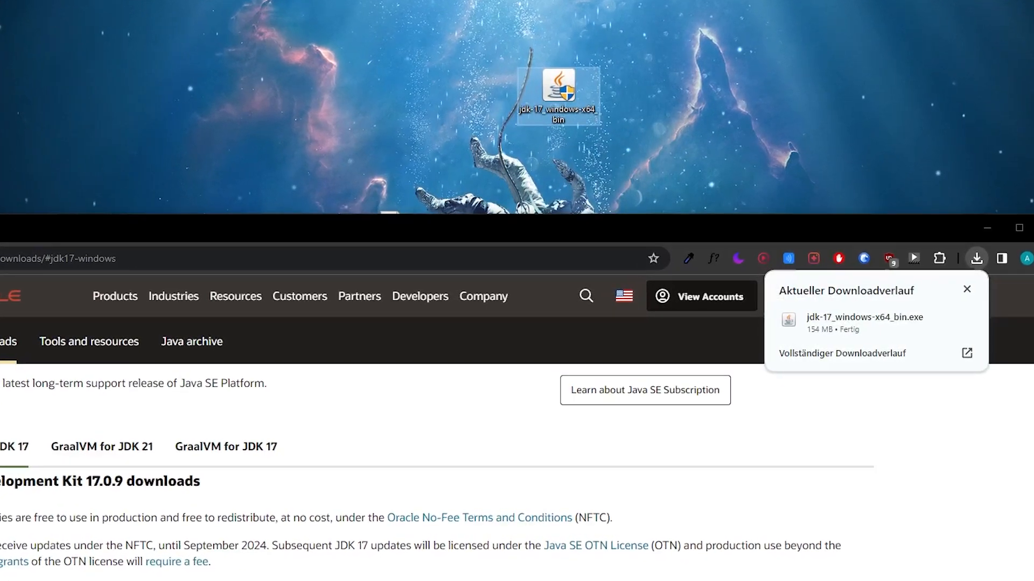
double_click(557, 92)
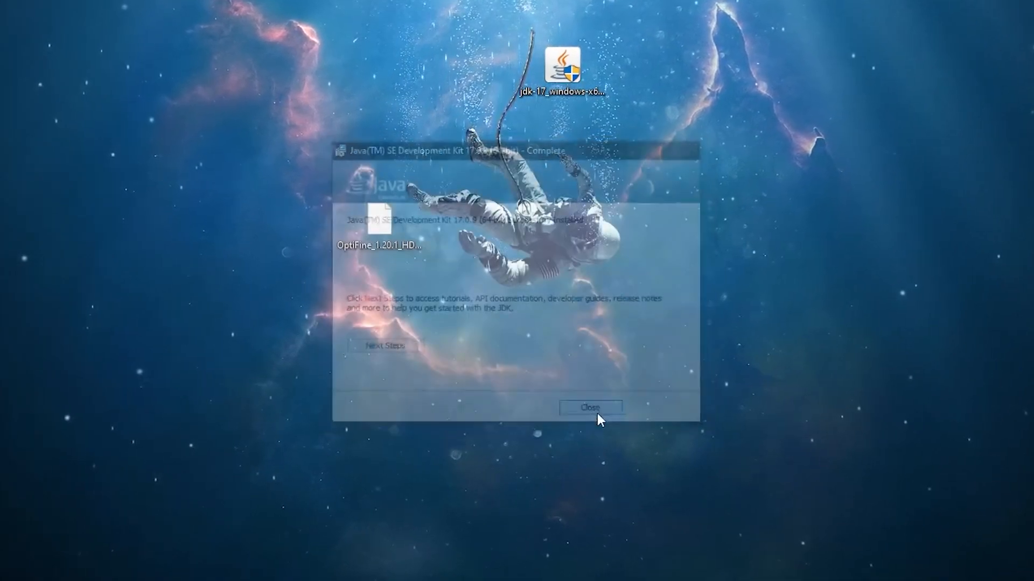
right_click(356, 218)
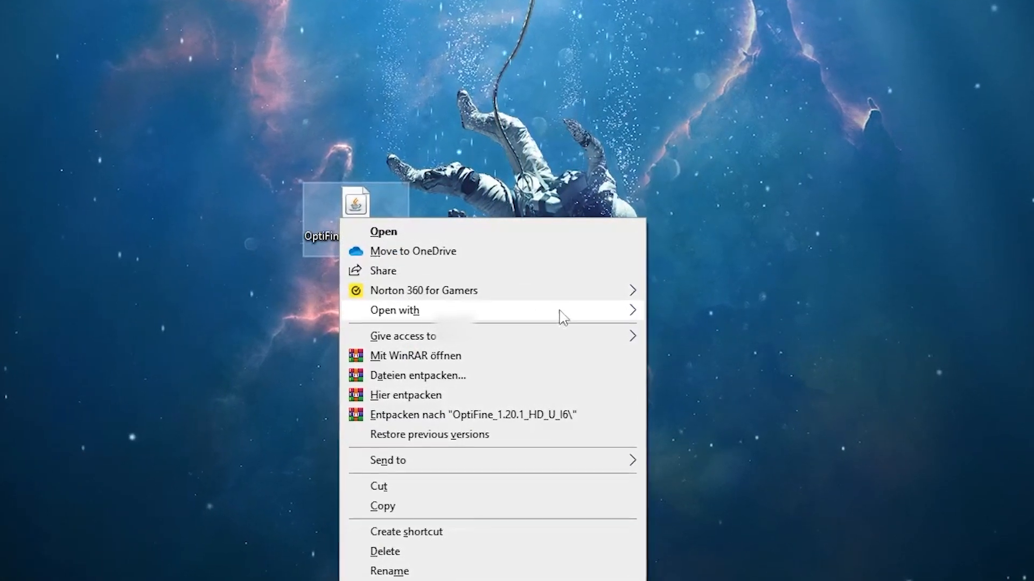
left_click(383, 232)
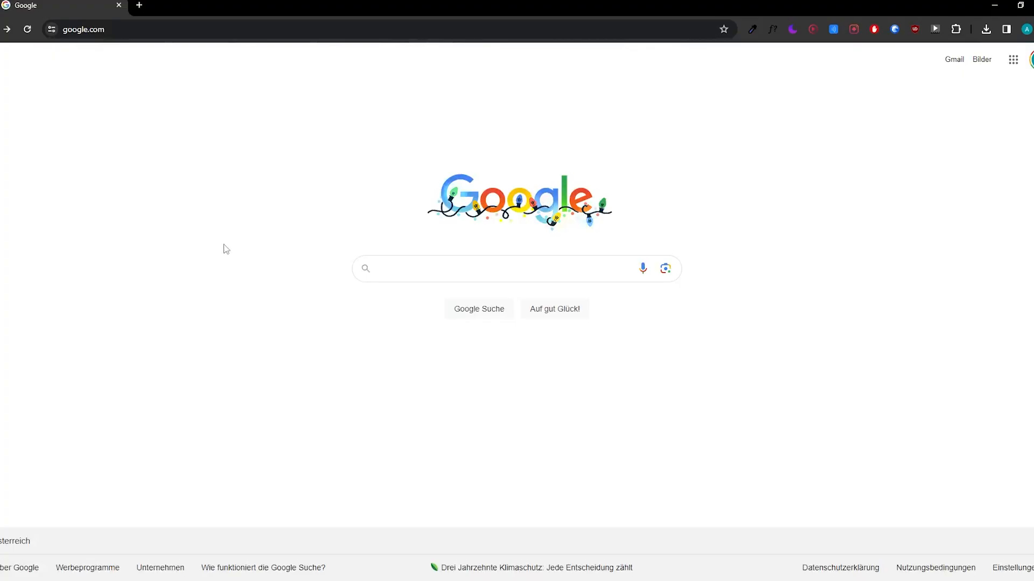
Search Google for 'Java' and follow the Oracle Java Downloads result.
type("Java")
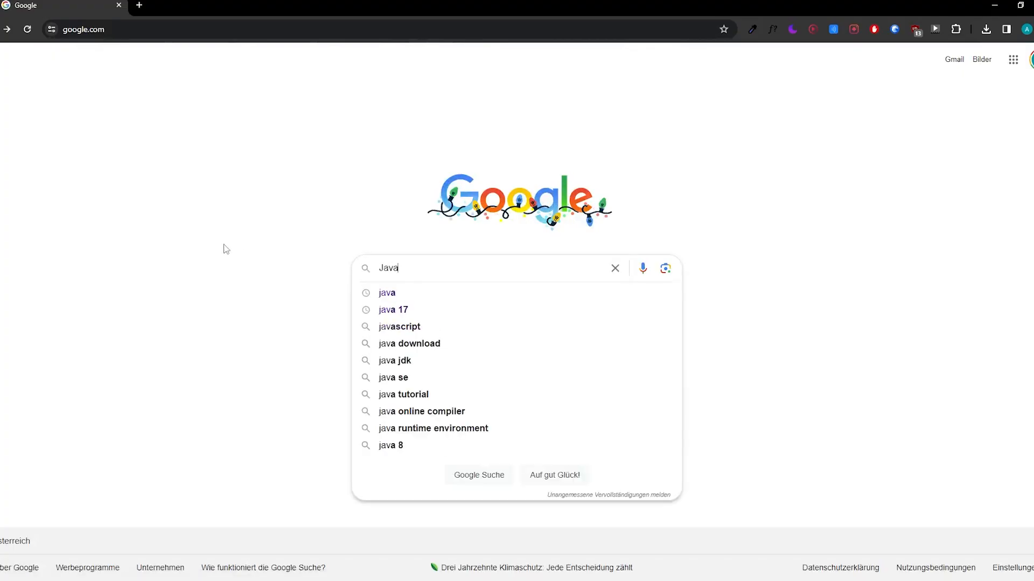
key("Return")
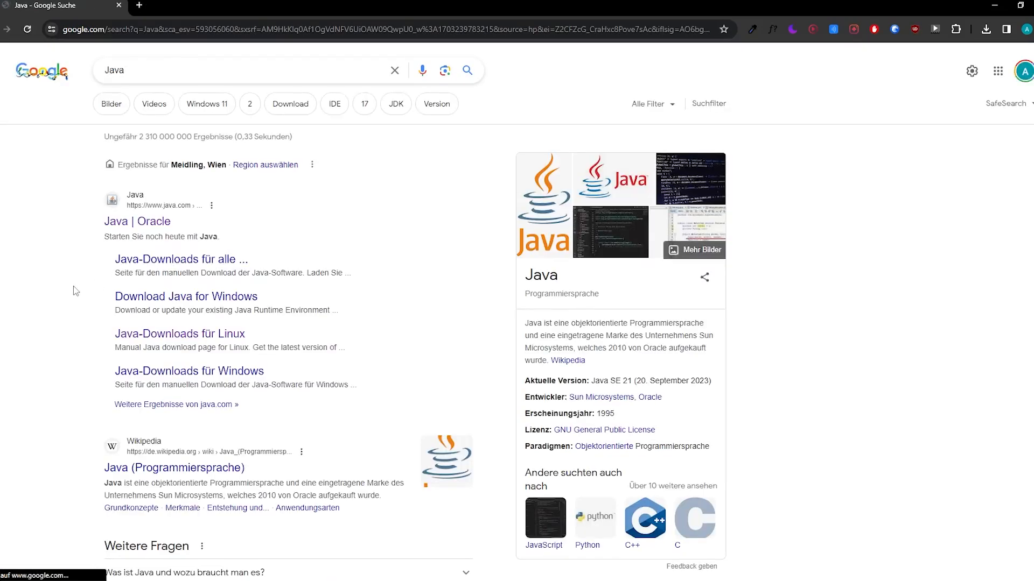
scroll("down", 3)
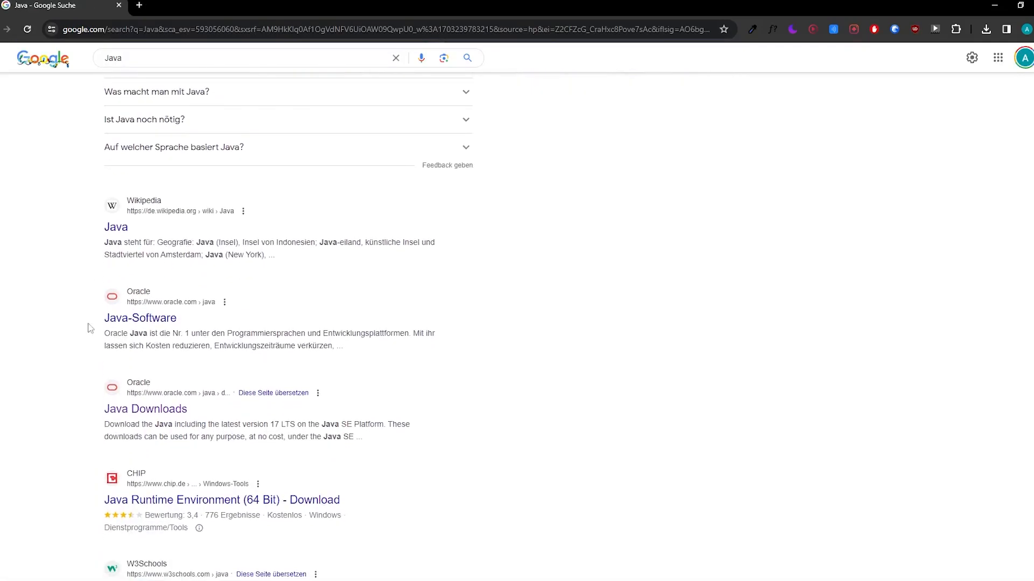
left_click(145, 408)
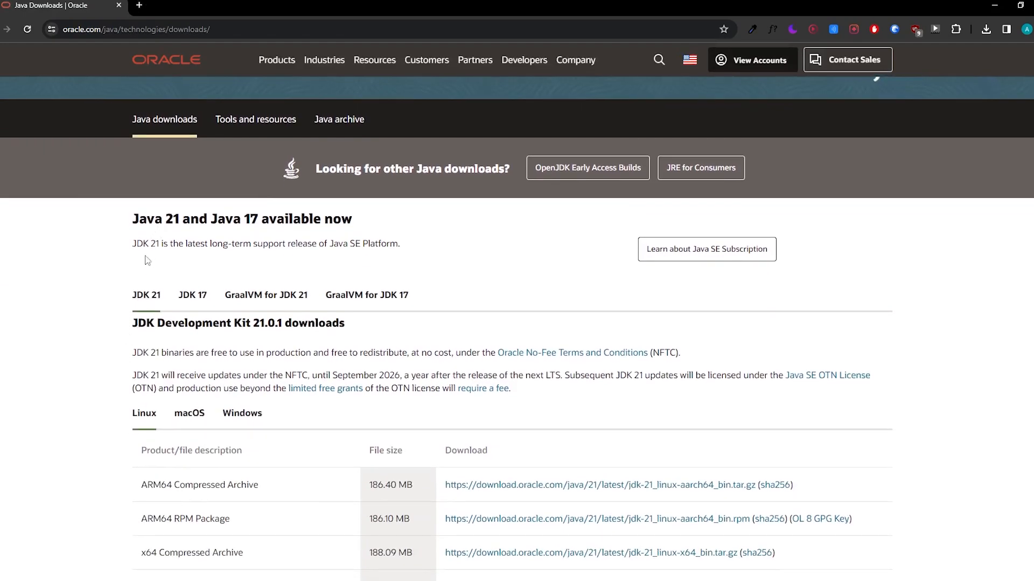
mouse_move(193, 295)
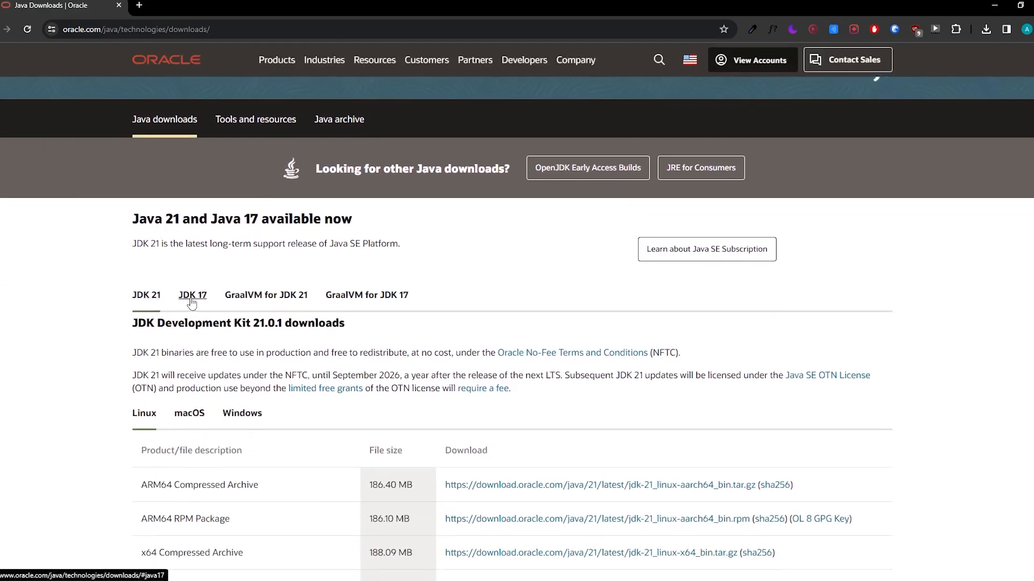
Show the JDK 17.0.9 downloads filtered to the Windows installers.
left_click(192, 294)
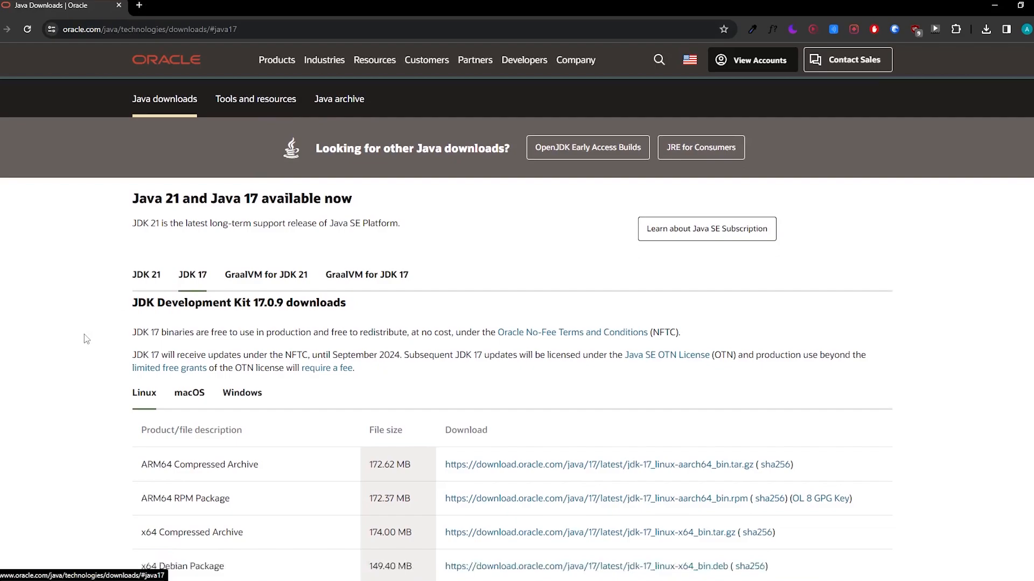
scroll("down", 3)
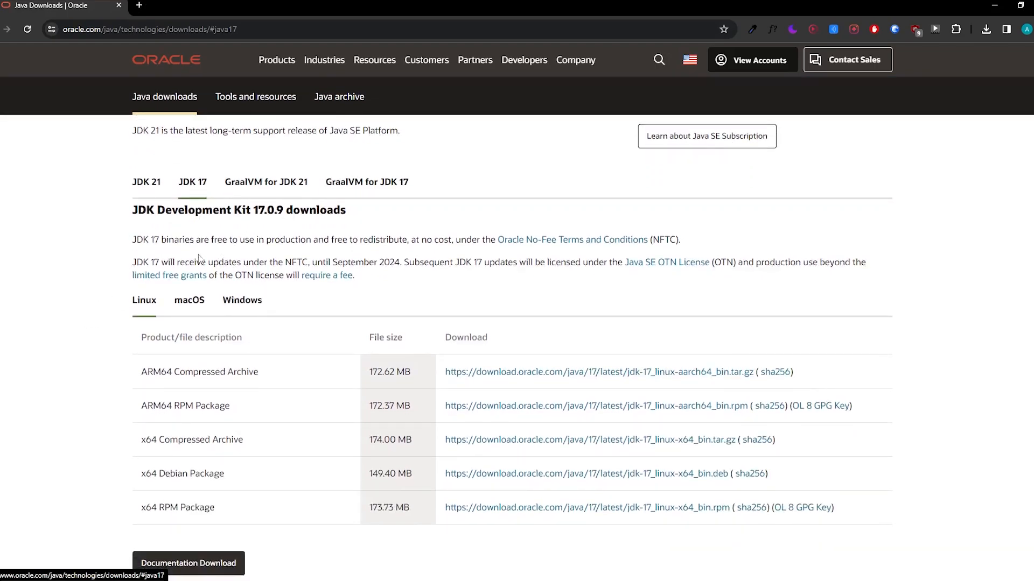
mouse_move(242, 300)
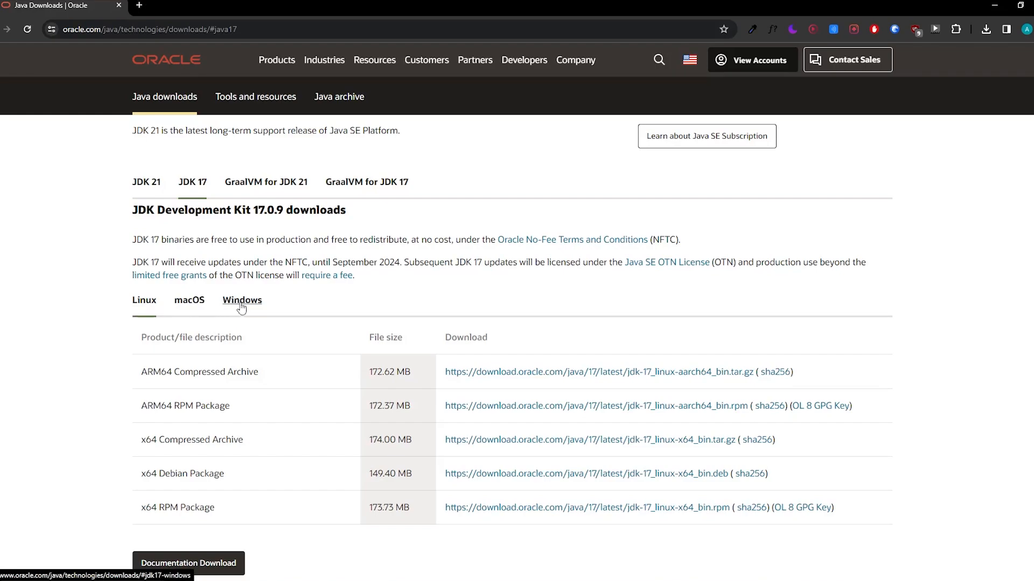
left_click(242, 300)
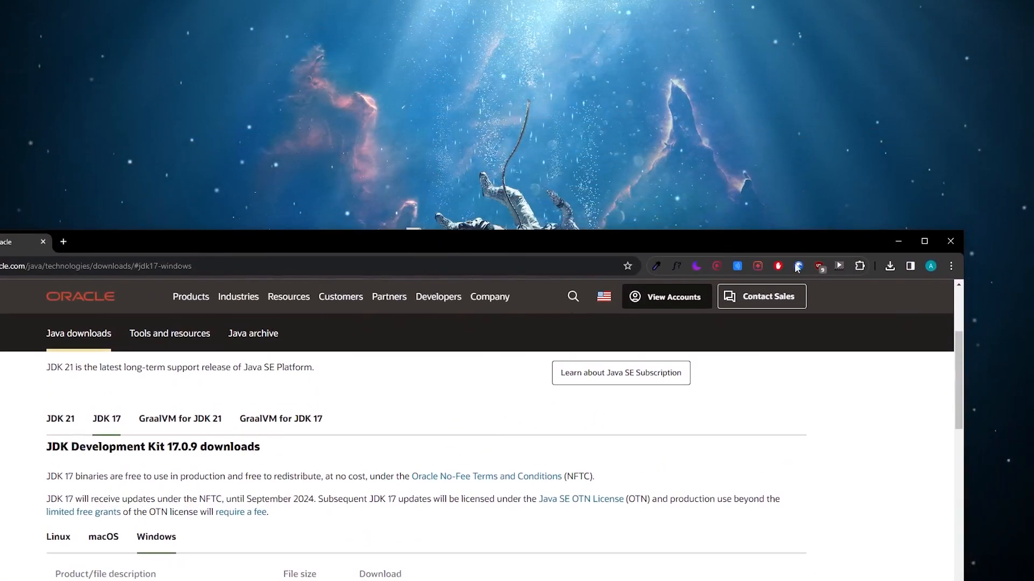
Run the jdk-17 installer from the desktop through Next to a completed install and close it.
left_click(889, 265)
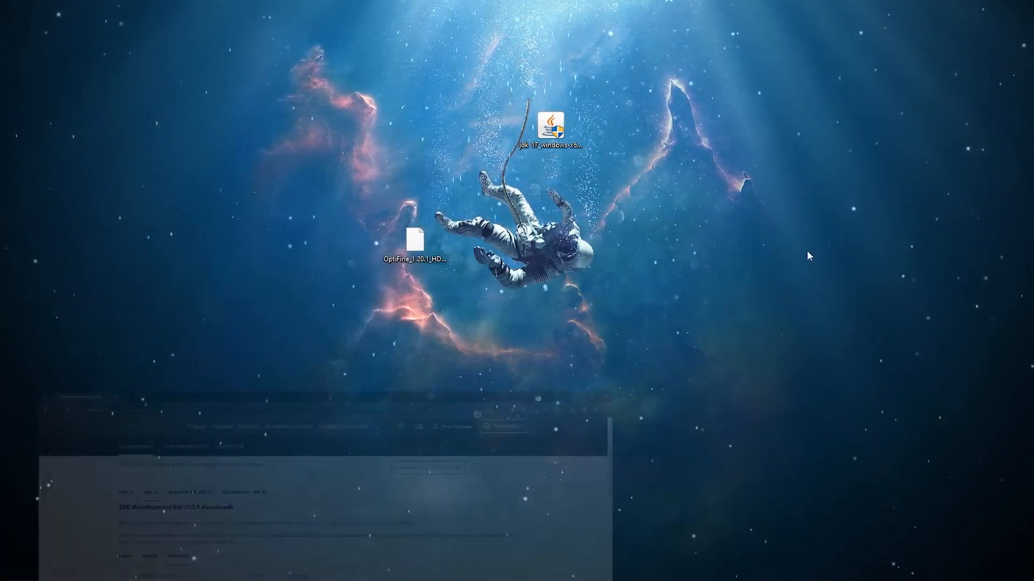
double_click(549, 125)
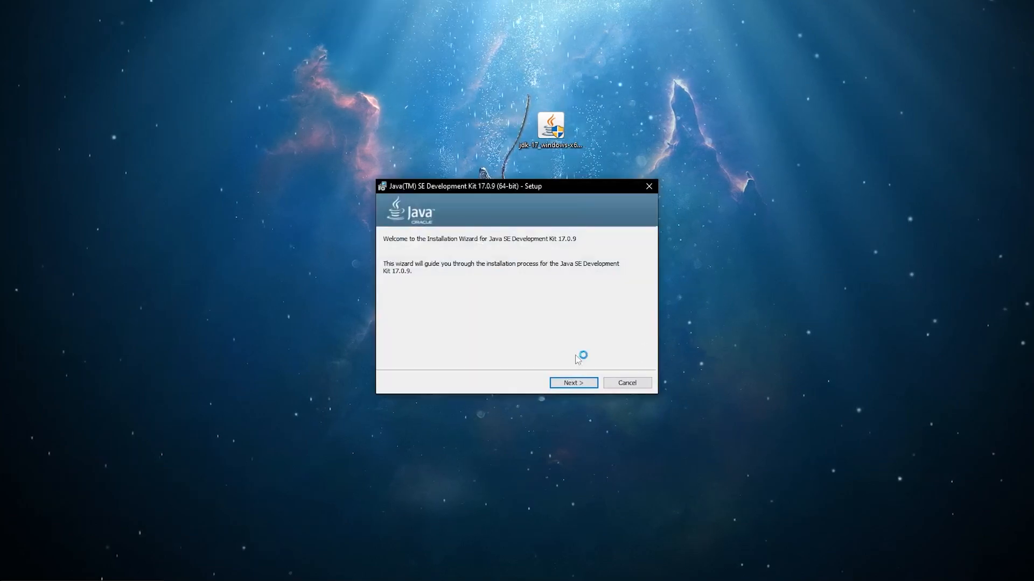
left_click(572, 383)
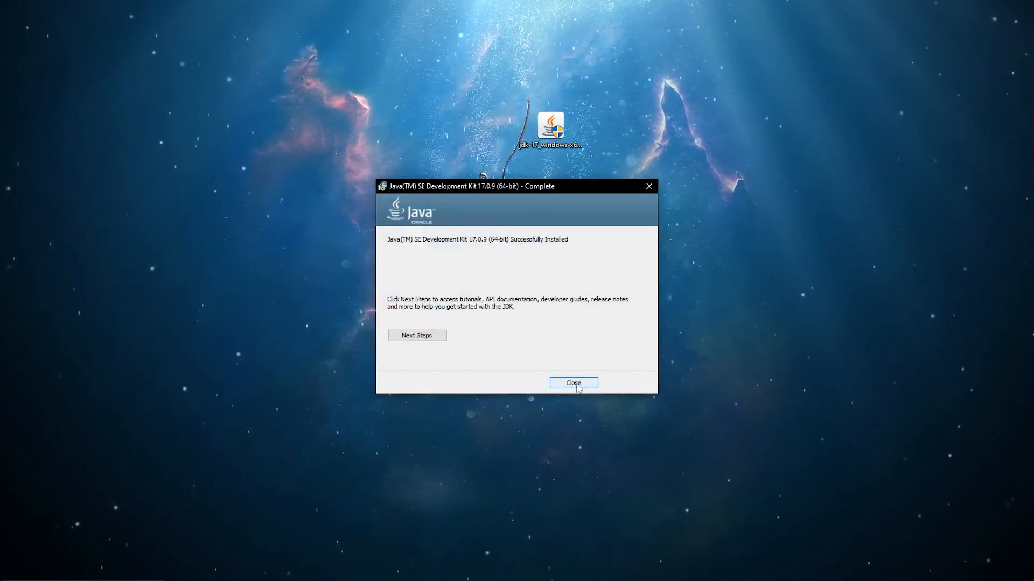
left_click(573, 382)
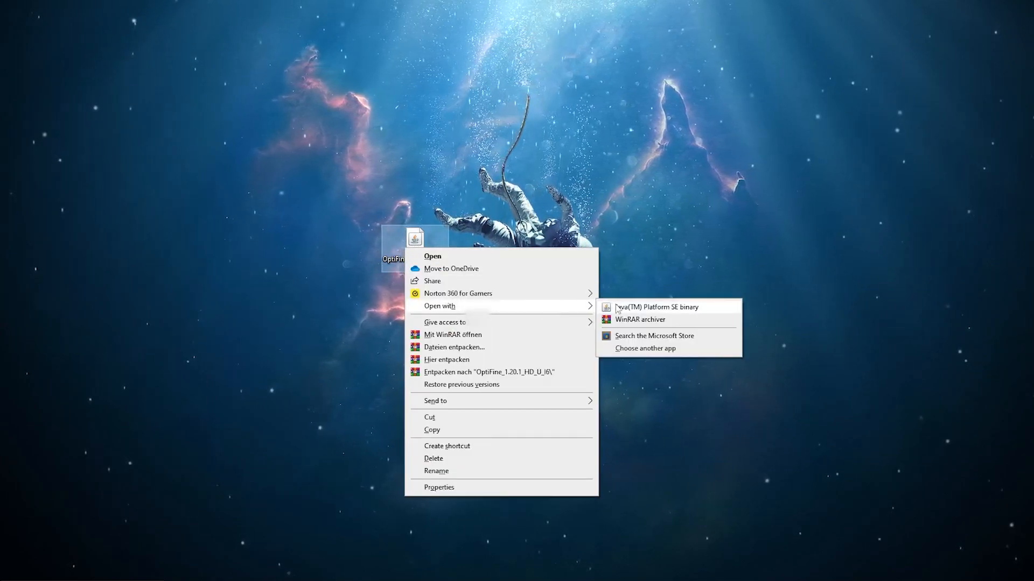
Launch the OptiFine HD Ultra I6 jar with Java(TM) Platform SE binary.
left_click(654, 307)
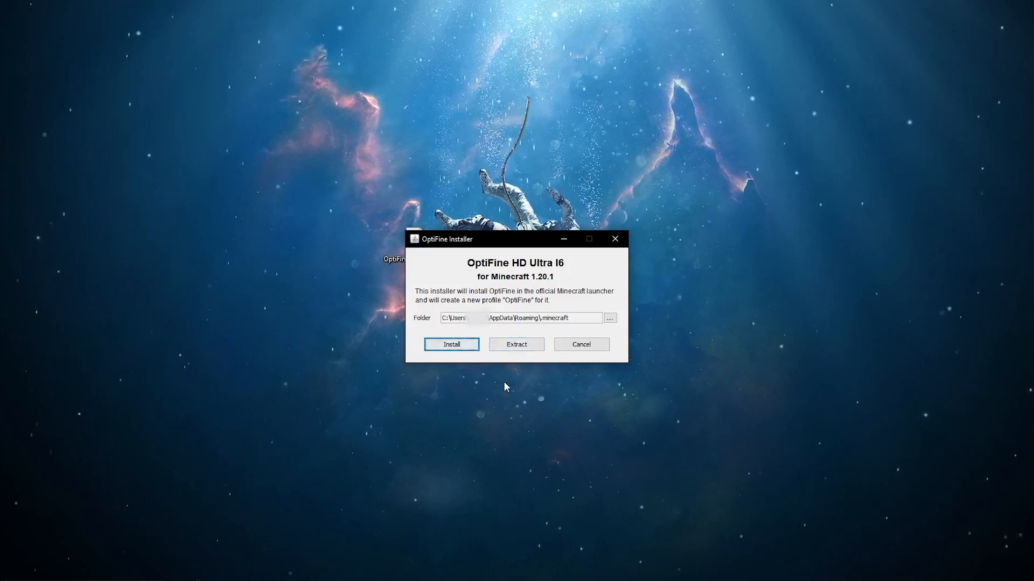
mouse_move(564, 356)
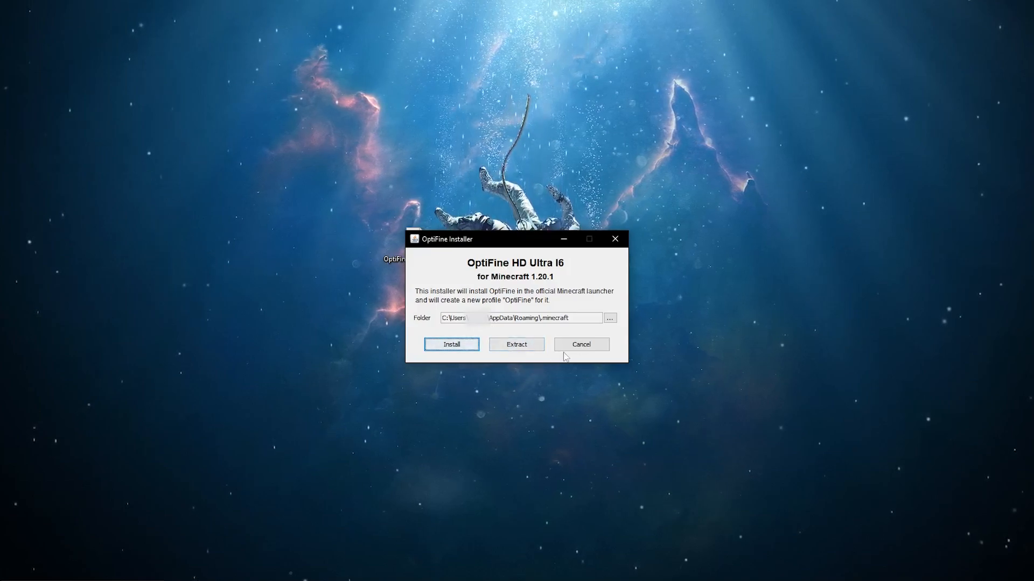